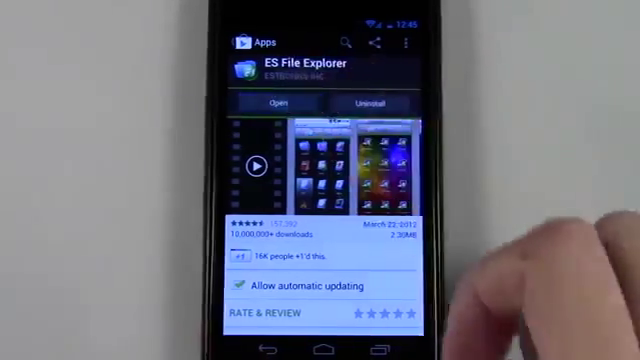
Step: Launch ES File Explorer from its Google Play Store page
{"action": "left_click", "coordinate": [278, 103]}
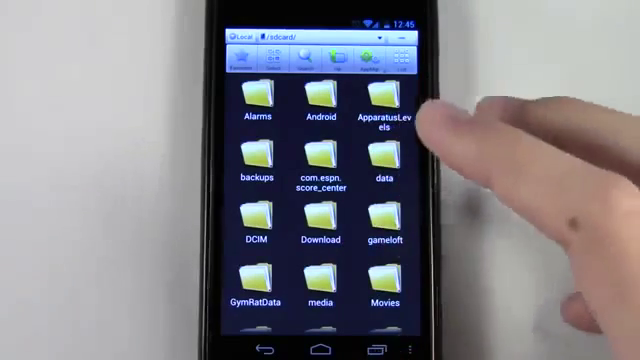
{"action": "scroll", "scroll_direction": "down", "scroll_amount": 3}
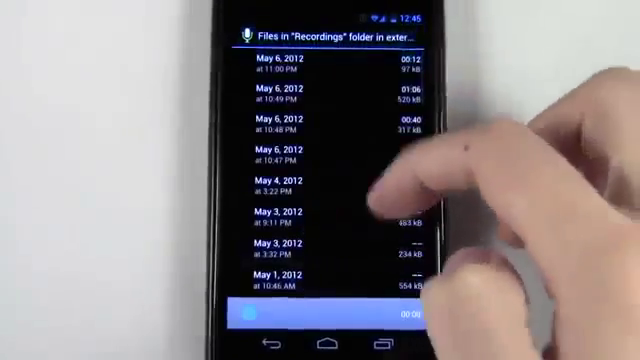
{"action": "scroll", "scroll_direction": "down", "scroll_amount": 3}
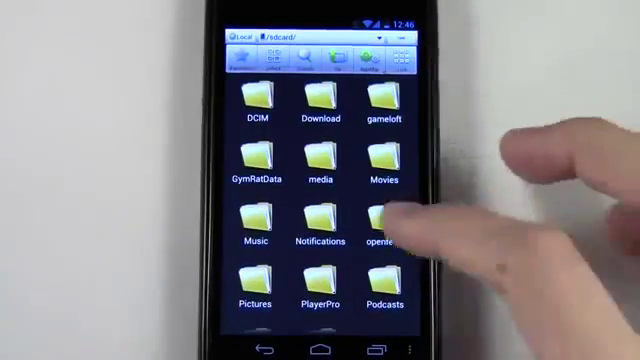
Step: Open Pictures and start renaming the Screenshots folder via its Operations menu
{"action": "left_click", "coordinate": [250, 290]}
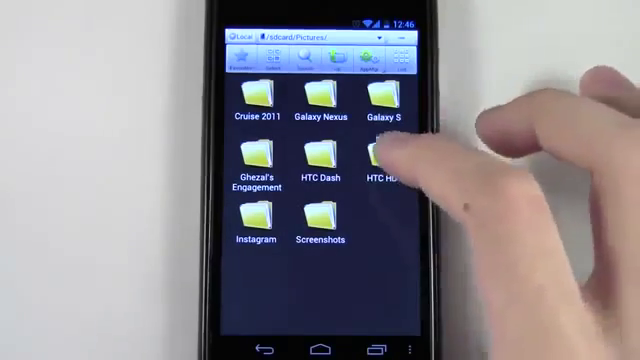
{"action": "left_click", "coordinate": [320, 220]}
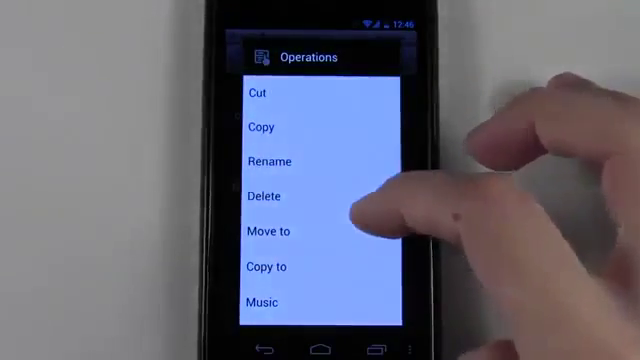
{"action": "left_click", "coordinate": [268, 161]}
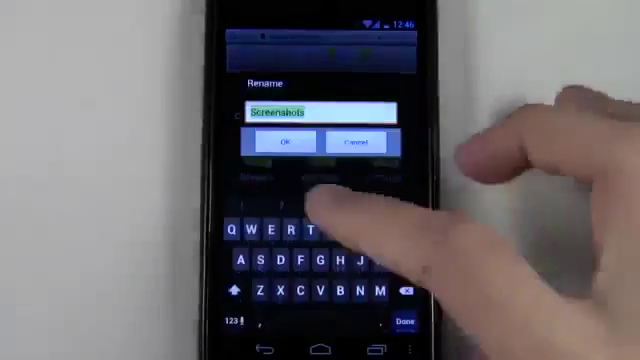
{"action": "left_click", "coordinate": [285, 142]}
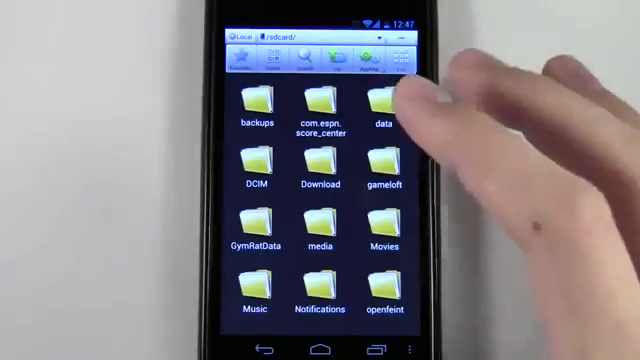
Step: Scroll down through the sdcard folder grid after confirming the rename
{"action": "scroll", "scroll_direction": "down", "scroll_amount": 3}
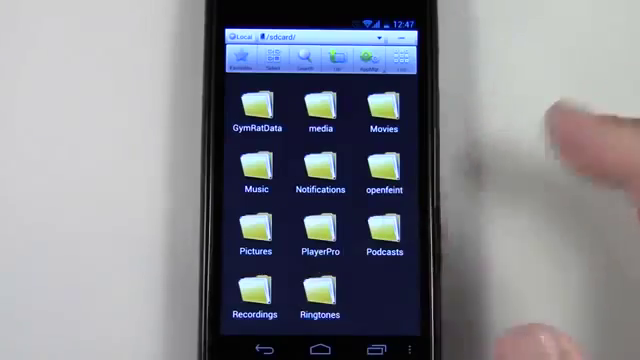
{"action": "scroll", "scroll_direction": "down", "scroll_amount": 3}
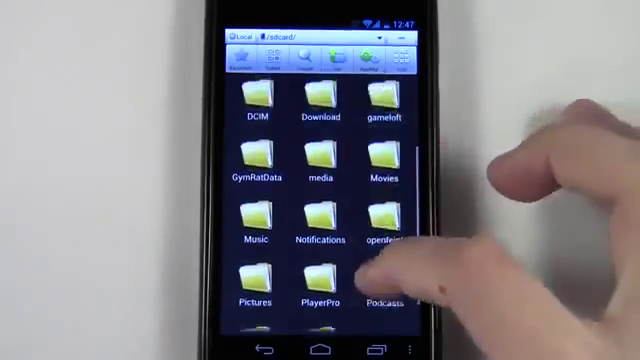
{"action": "scroll", "scroll_direction": "down", "scroll_amount": 3}
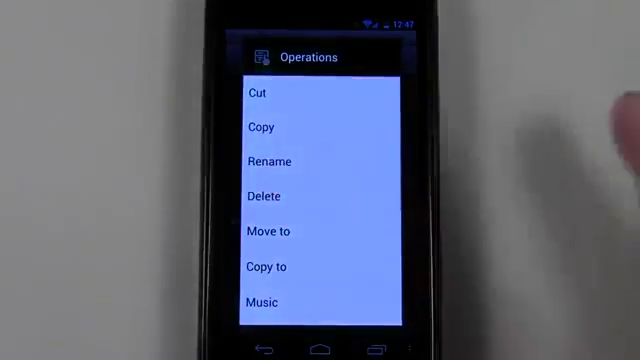
Step: Scroll the folder's Operations menu down to Properties and open it
{"action": "scroll", "scroll_direction": "down", "scroll_amount": 3}
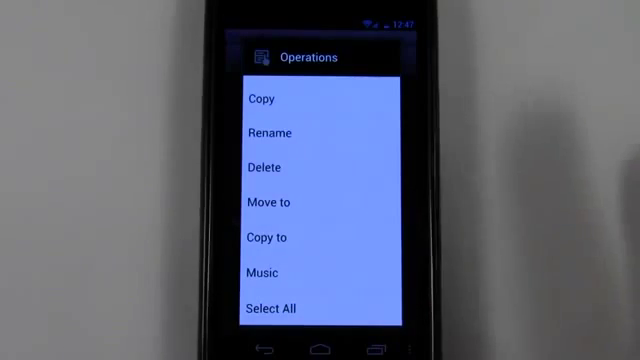
{"action": "scroll", "scroll_direction": "down", "scroll_amount": 3}
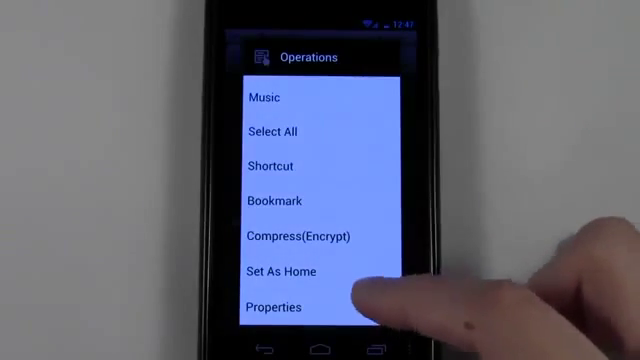
{"action": "left_click", "coordinate": [271, 307]}
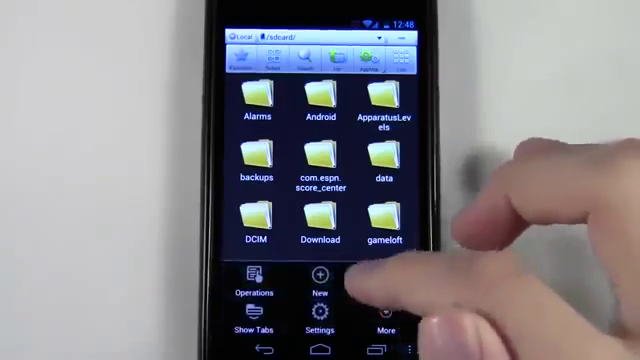
Step: Go to the root directory (/) and scroll through folders like acct, cache and sdcard
{"action": "left_click", "coordinate": [316, 323]}
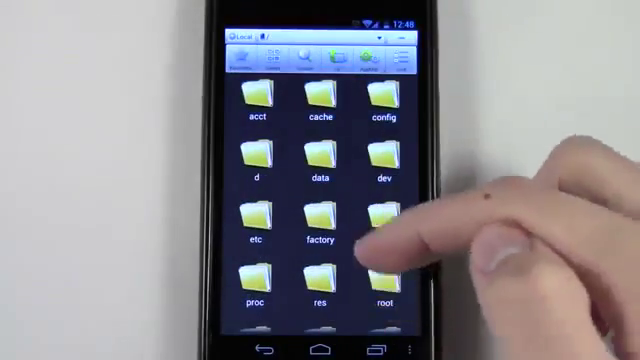
{"action": "scroll", "scroll_direction": "down", "scroll_amount": 3}
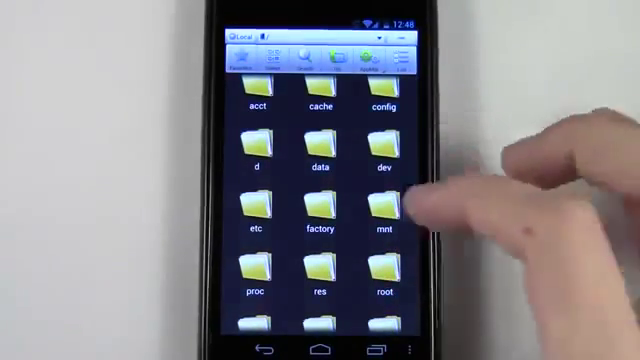
{"action": "scroll", "scroll_direction": "down", "scroll_amount": 3}
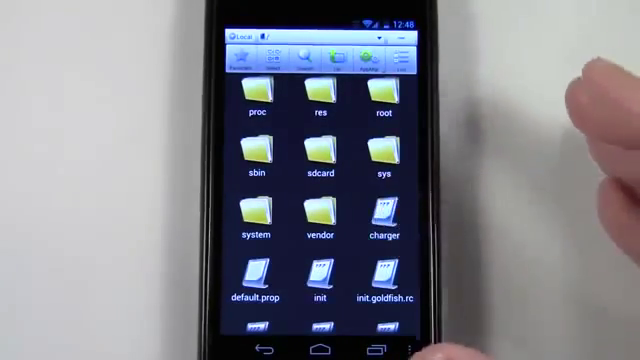
{"action": "scroll", "scroll_direction": "up", "scroll_amount": 3}
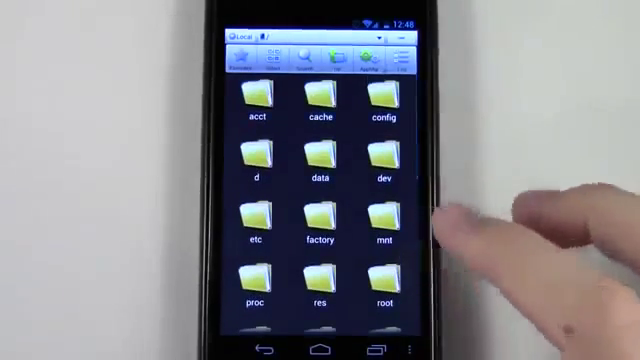